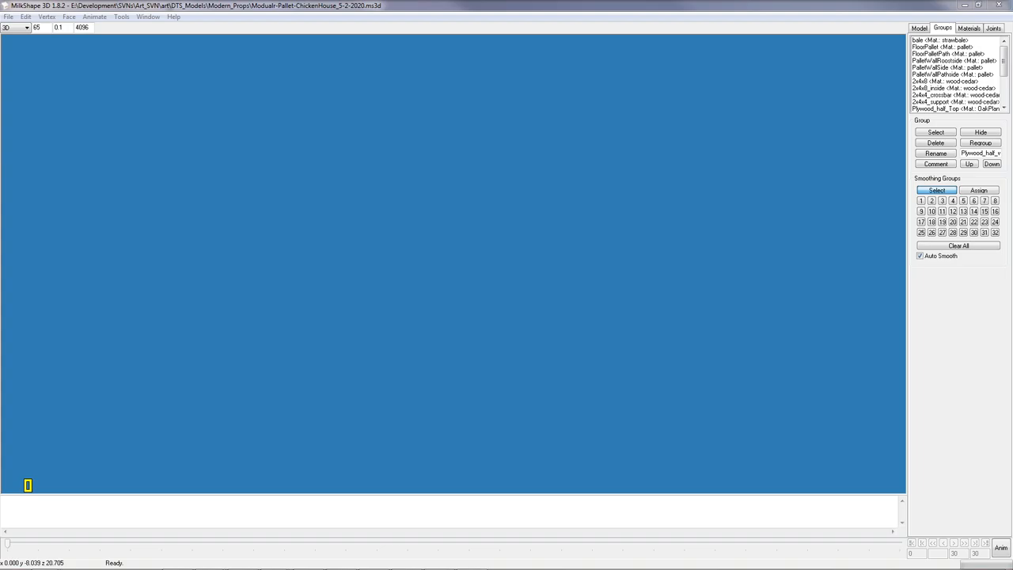
mouse_move(776, 420)
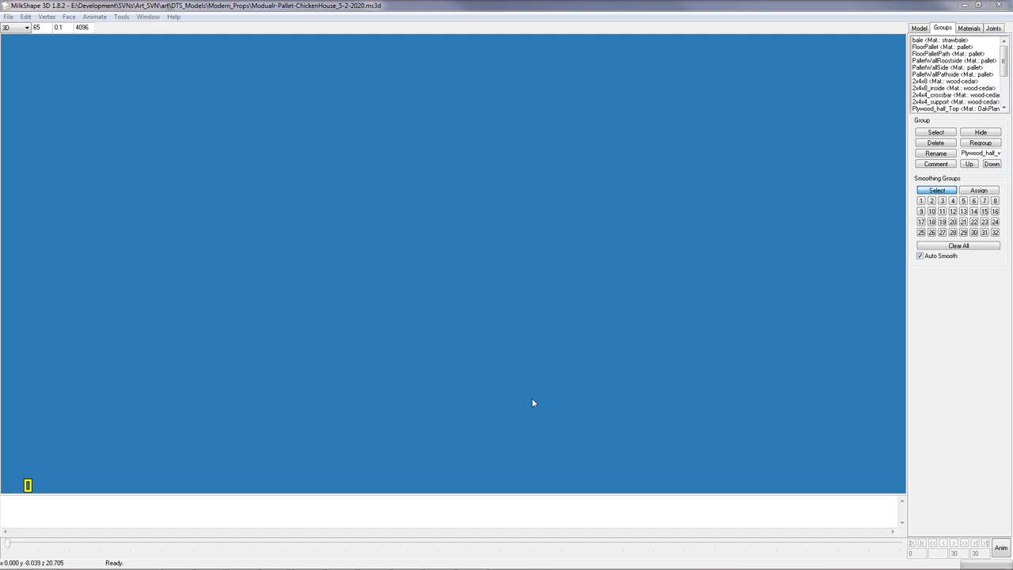
mouse_move(562, 360)
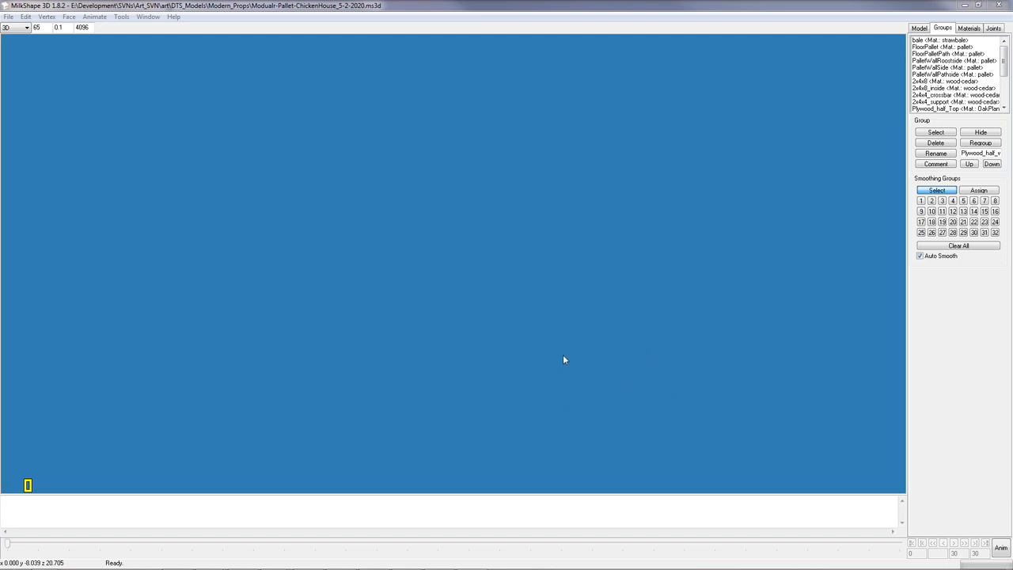
mouse_move(572, 361)
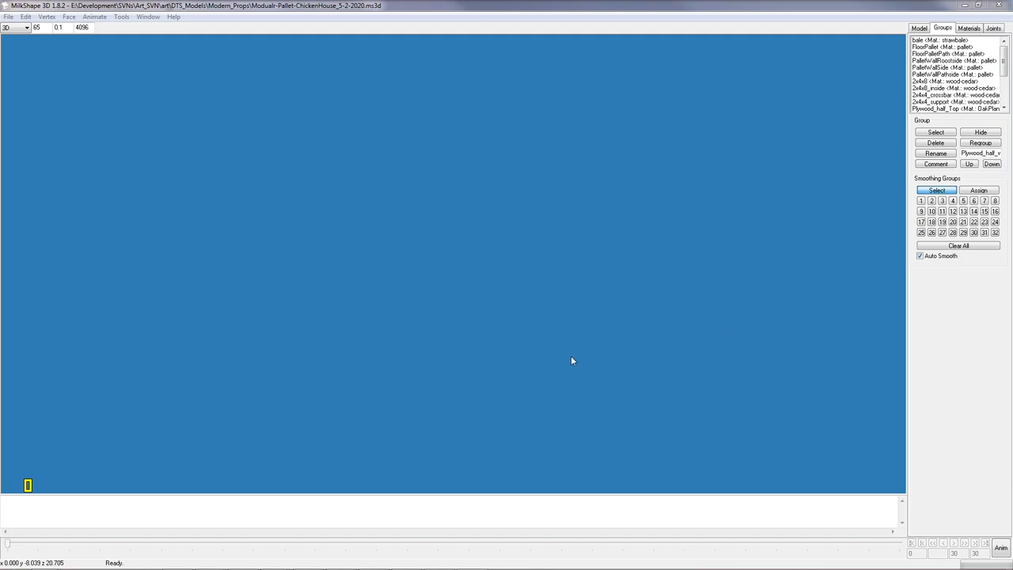
mouse_move(633, 342)
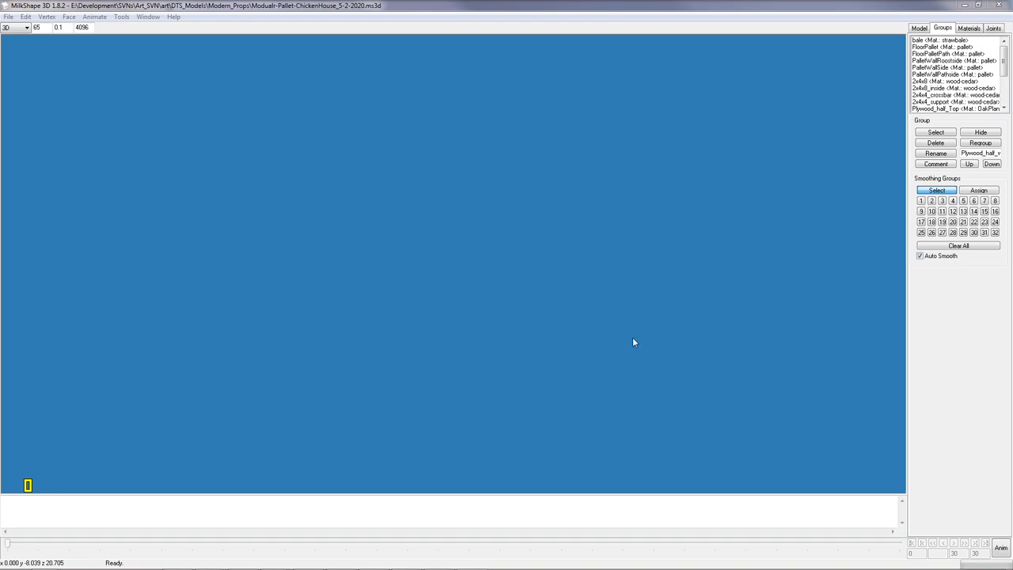
mouse_move(631, 347)
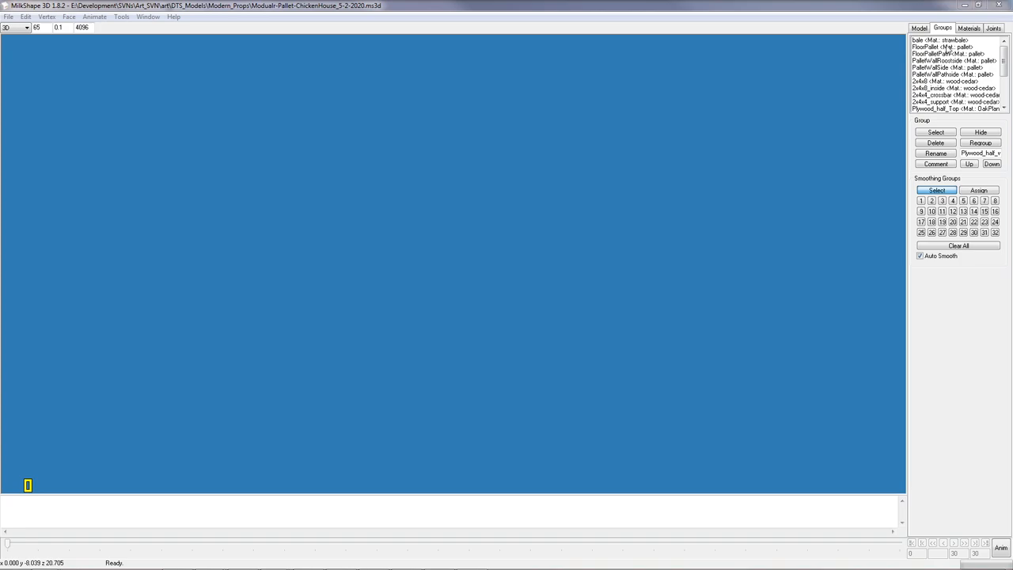
mouse_move(479, 19)
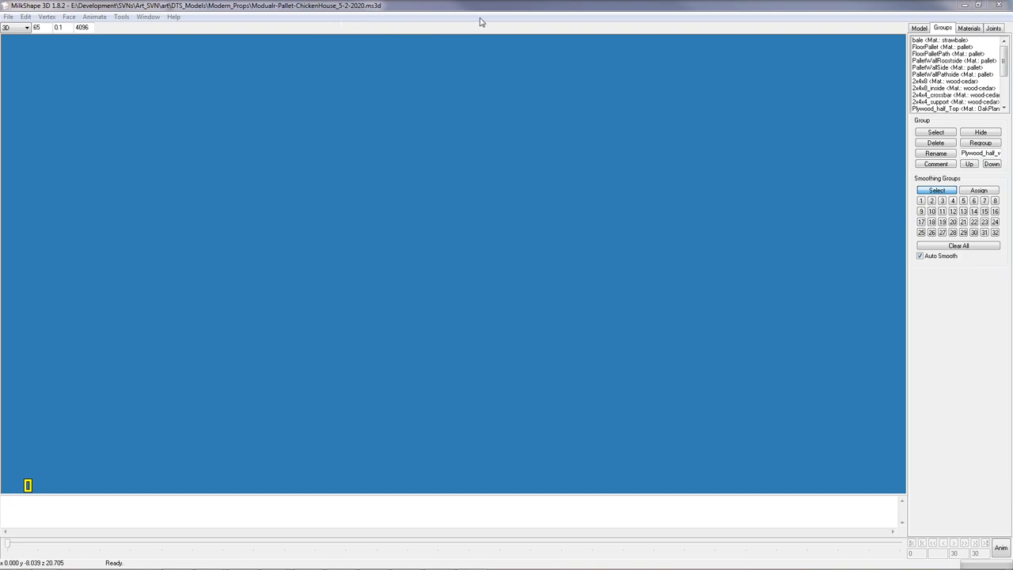
mouse_move(624, 6)
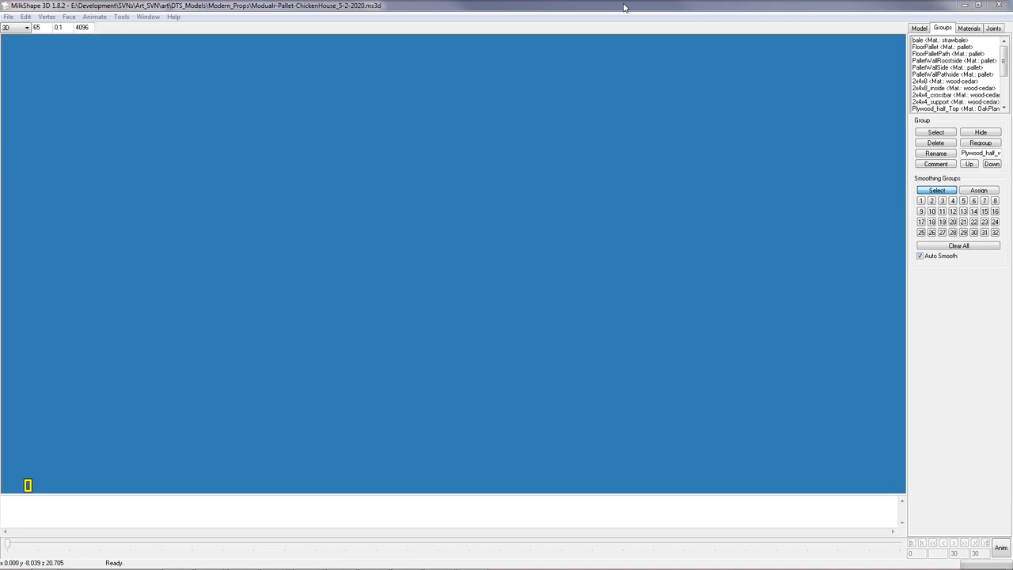
mouse_move(708, 10)
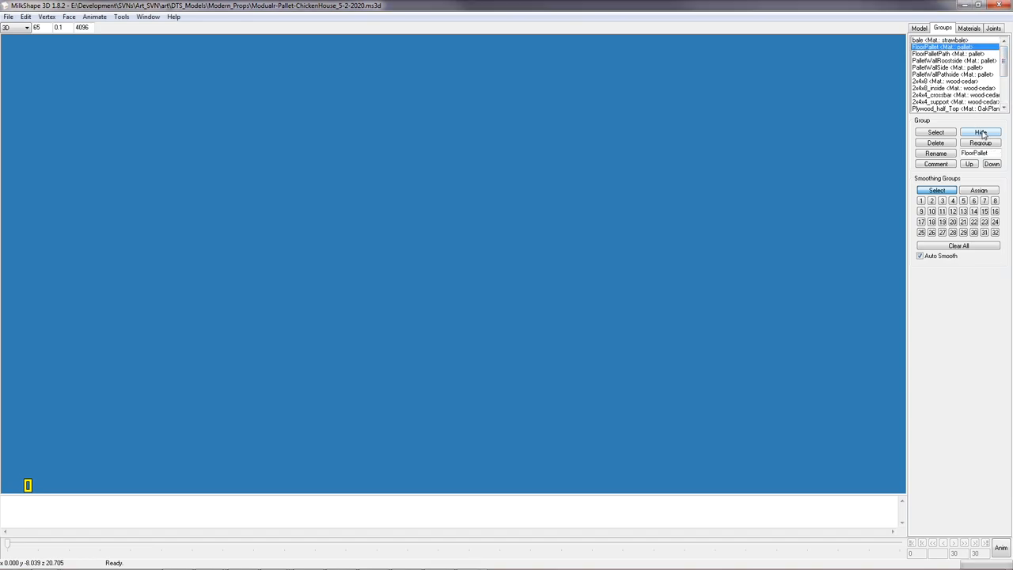
- Unhide the FloorPallet group, the pallet wall groups and the 2x4x8 cedar beam group
left_click(980, 132)
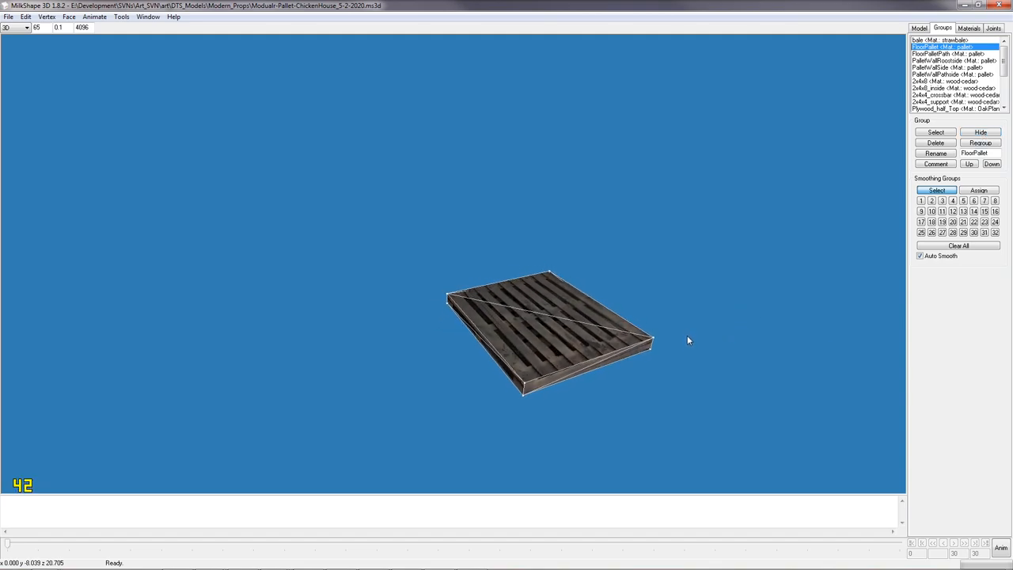
left_click(949, 59)
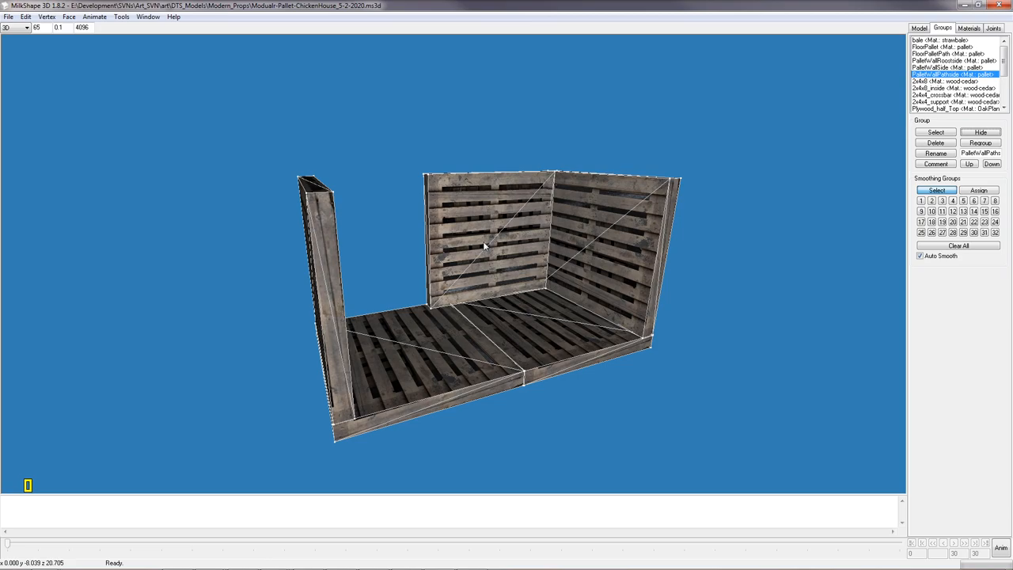
mouse_move(925, 128)
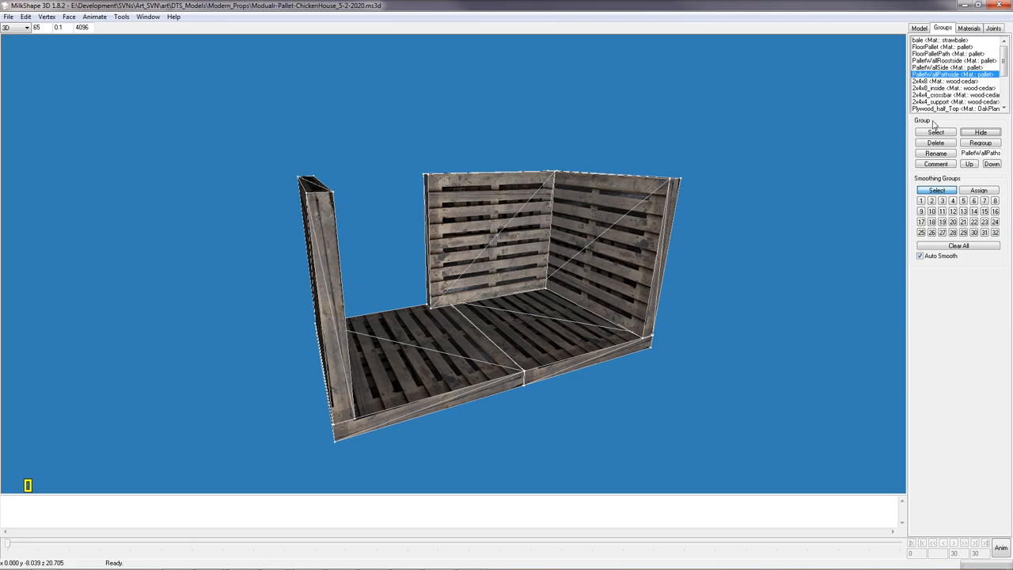
left_click(949, 82)
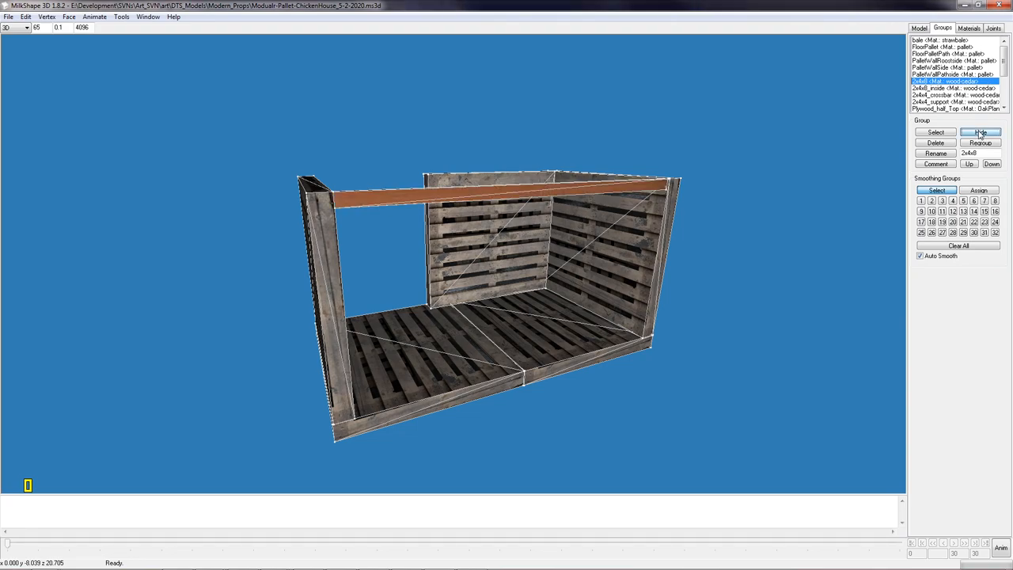
- Unhide the inner 2x4x8 beam, the 2x4x4 crossbar and the vertical support post
left_click(943, 96)
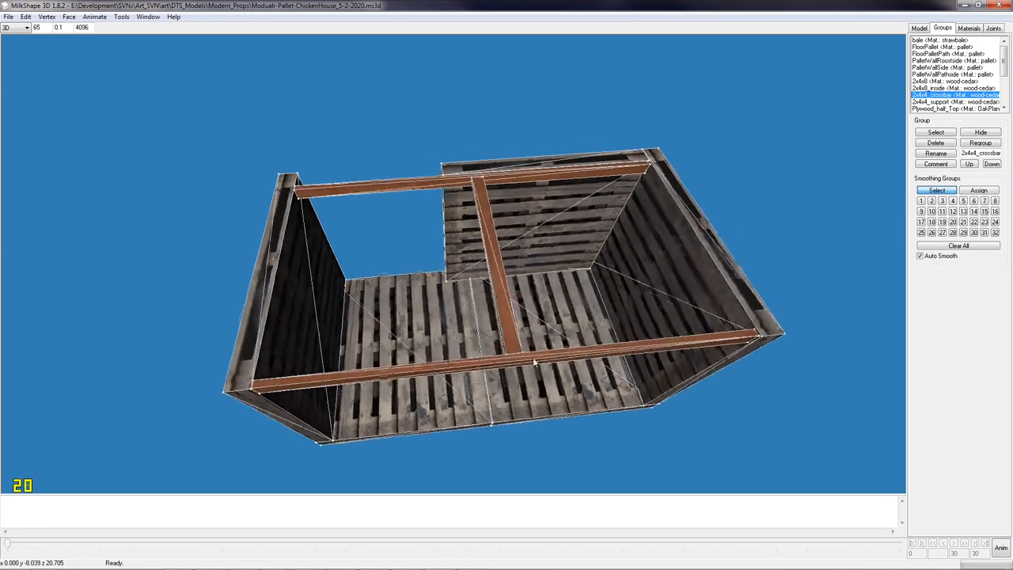
left_click_drag(534, 363, 387, 390)
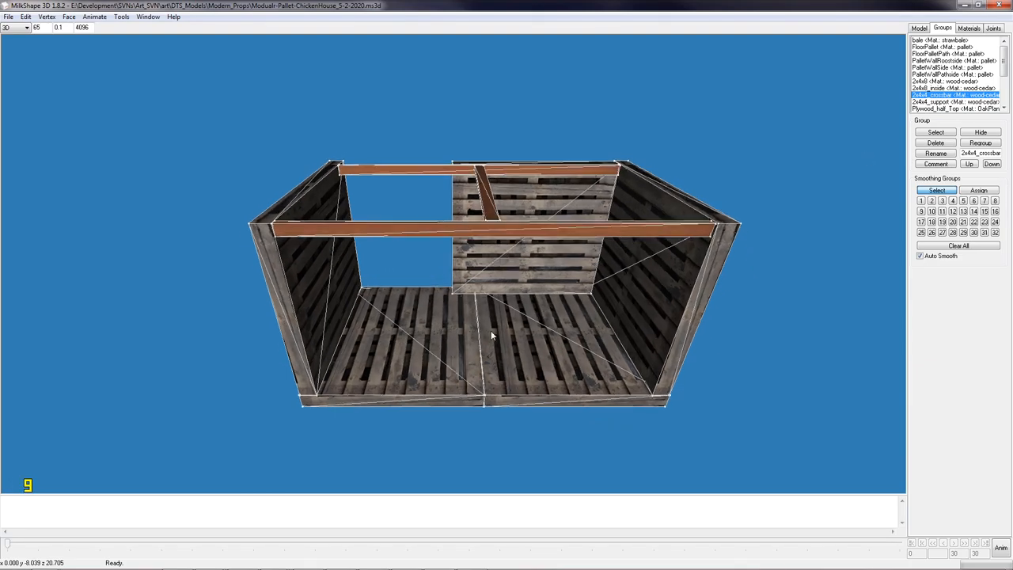
left_click_drag(490, 337, 498, 281)
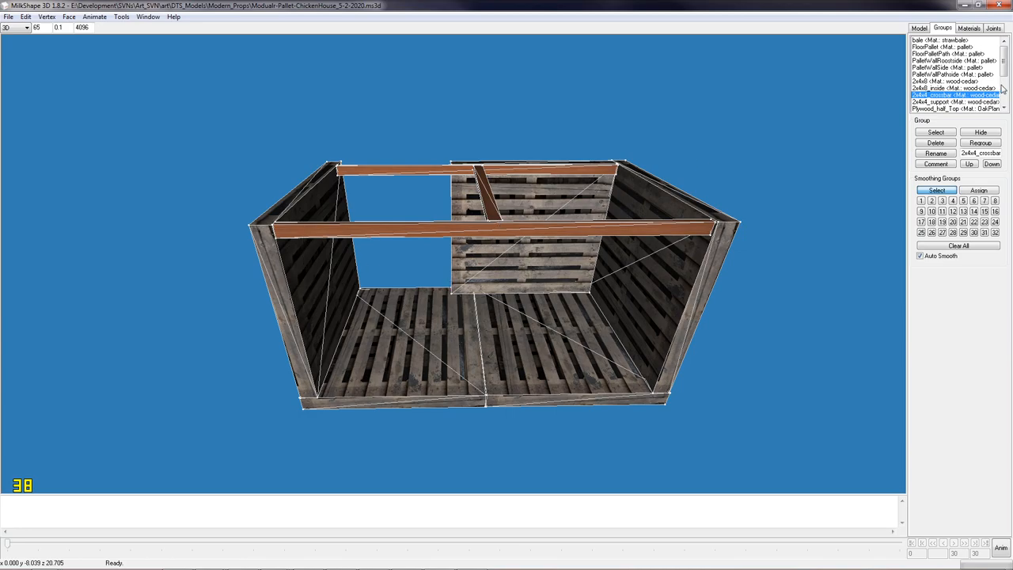
left_click(954, 101)
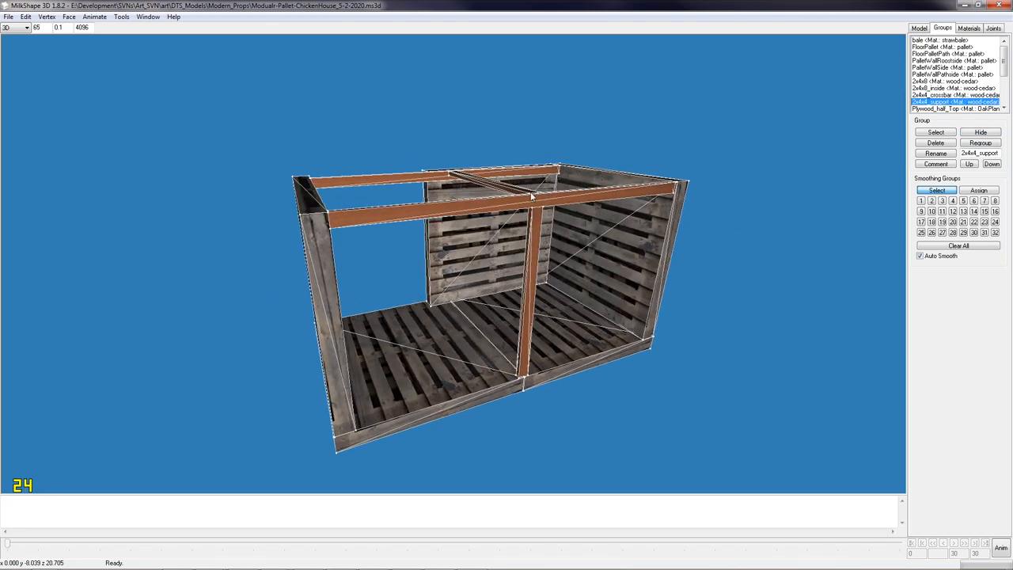
left_click(954, 108)
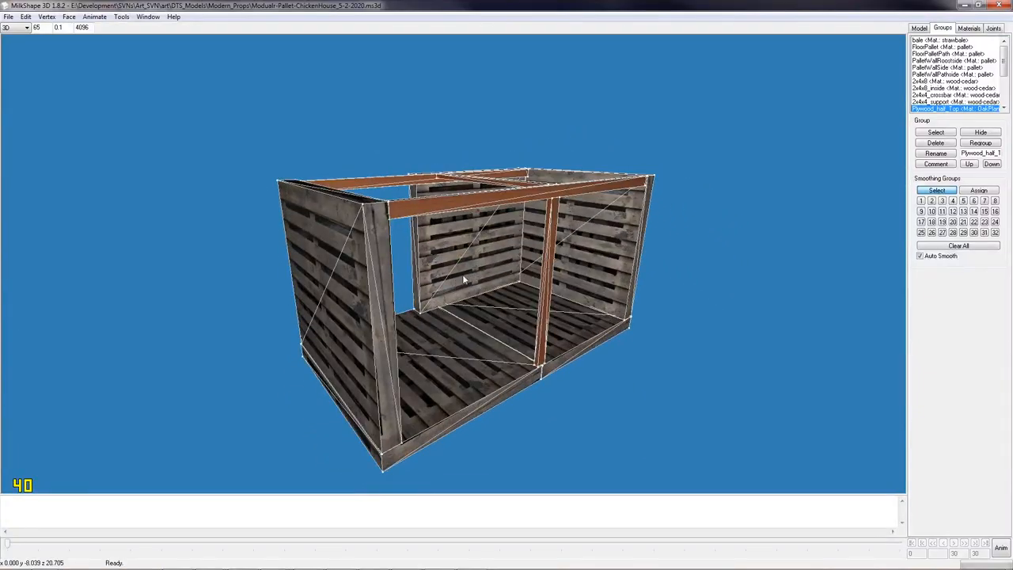
mouse_move(913, 329)
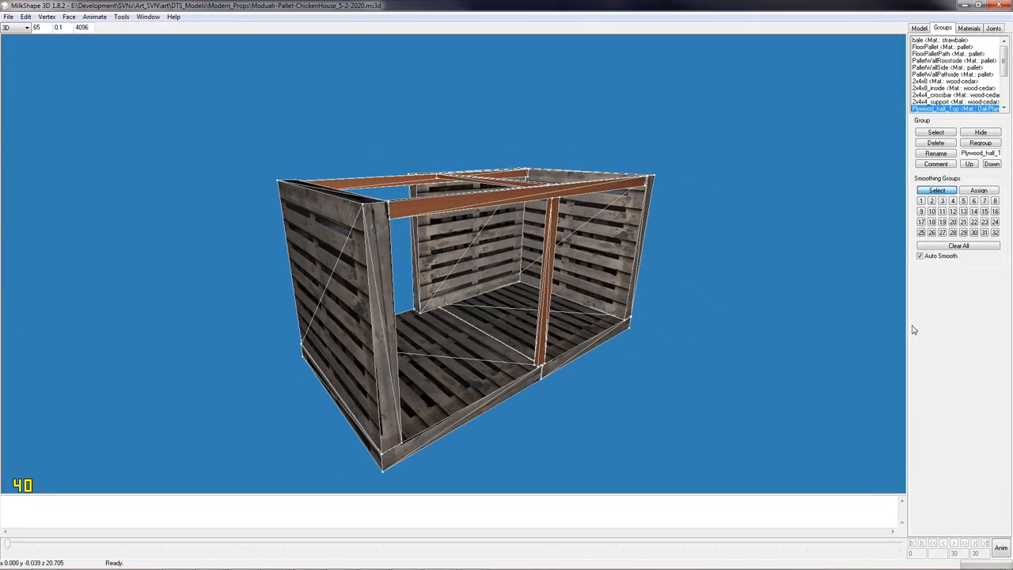
- Unhide both plywood roof panels and the 2x4x4 roost bars inside the house
scroll("down", 3)
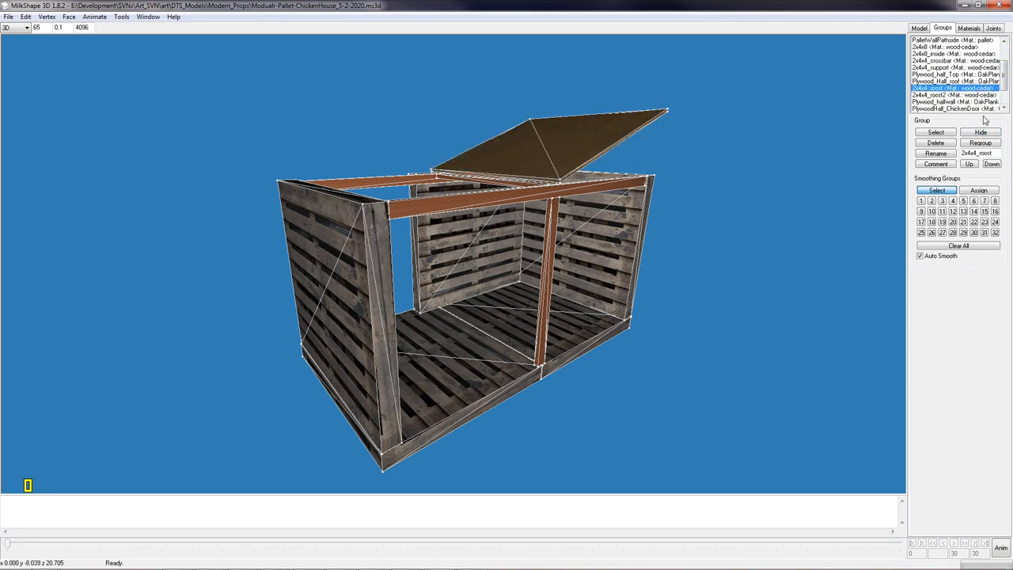
left_click(951, 81)
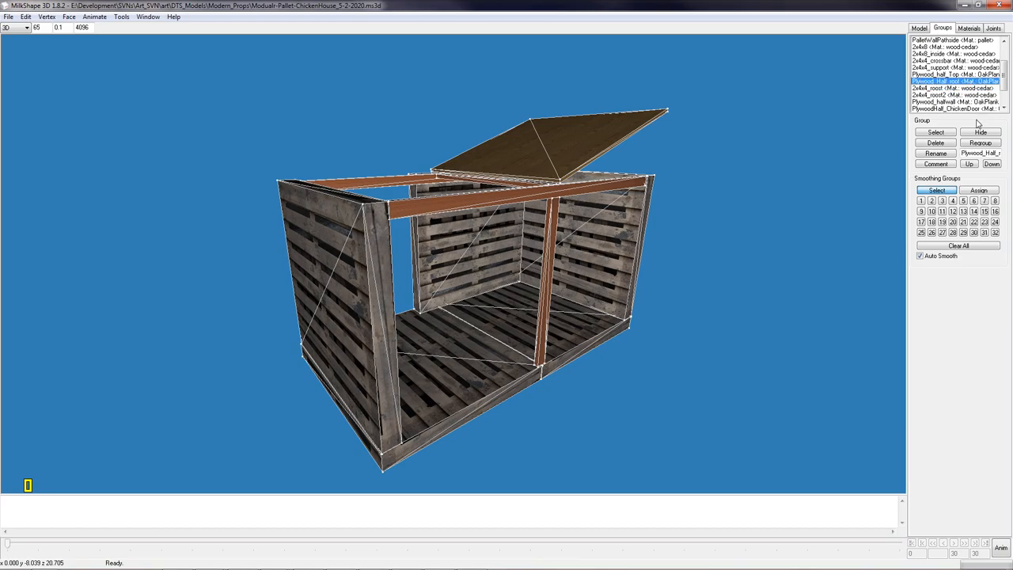
left_click(982, 132)
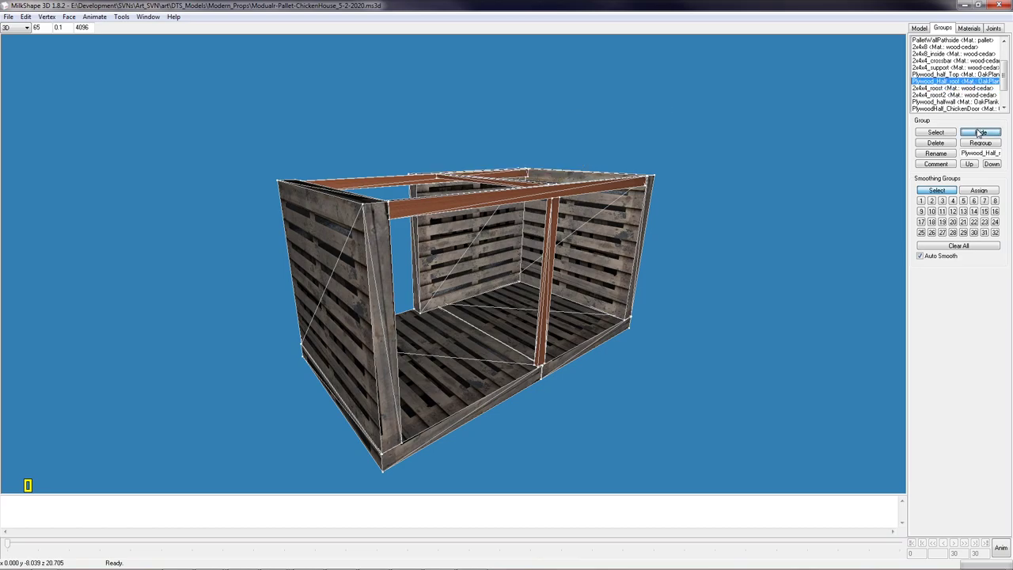
left_click(978, 131)
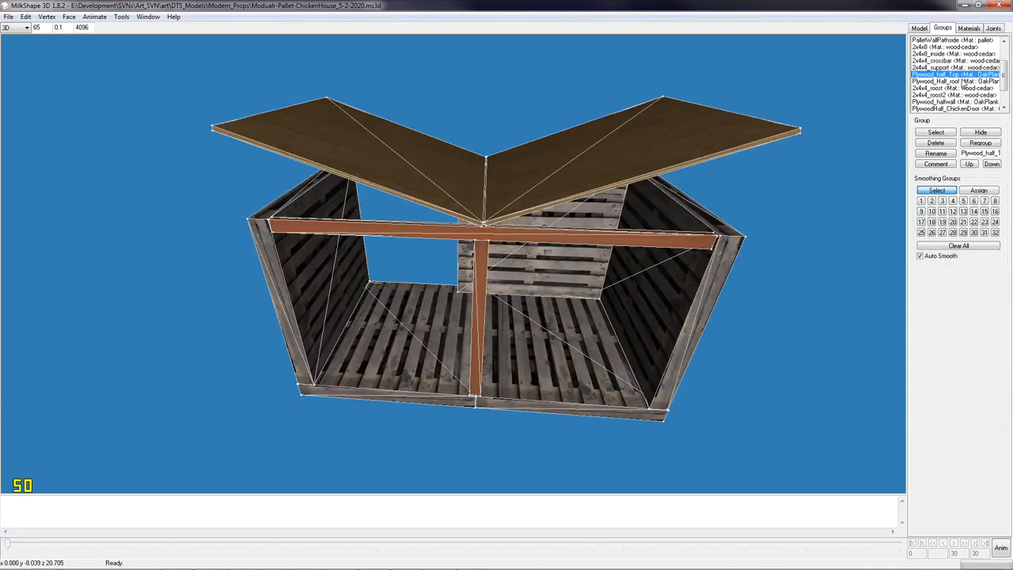
left_click(953, 86)
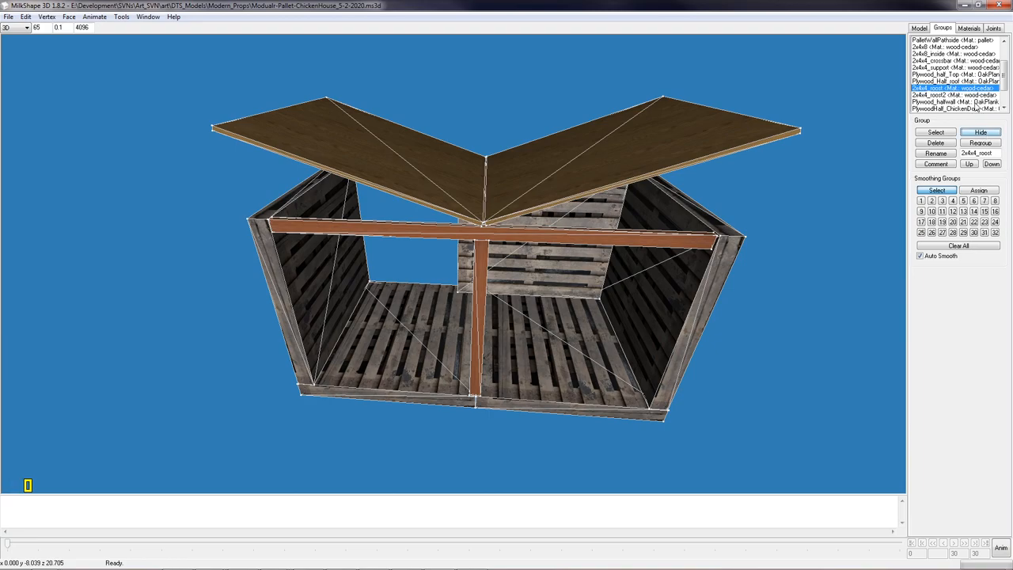
left_click(943, 104)
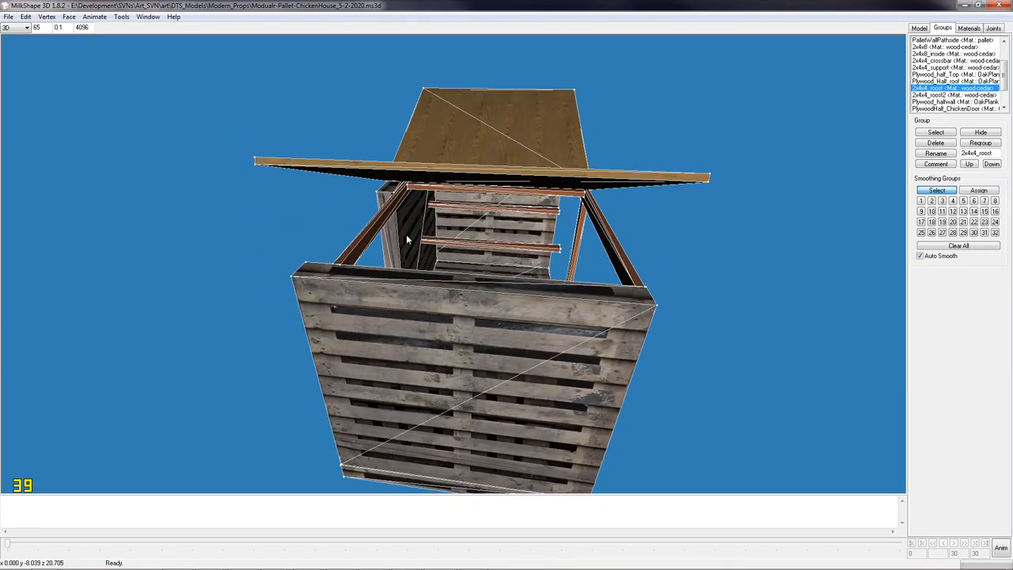
mouse_move(440, 212)
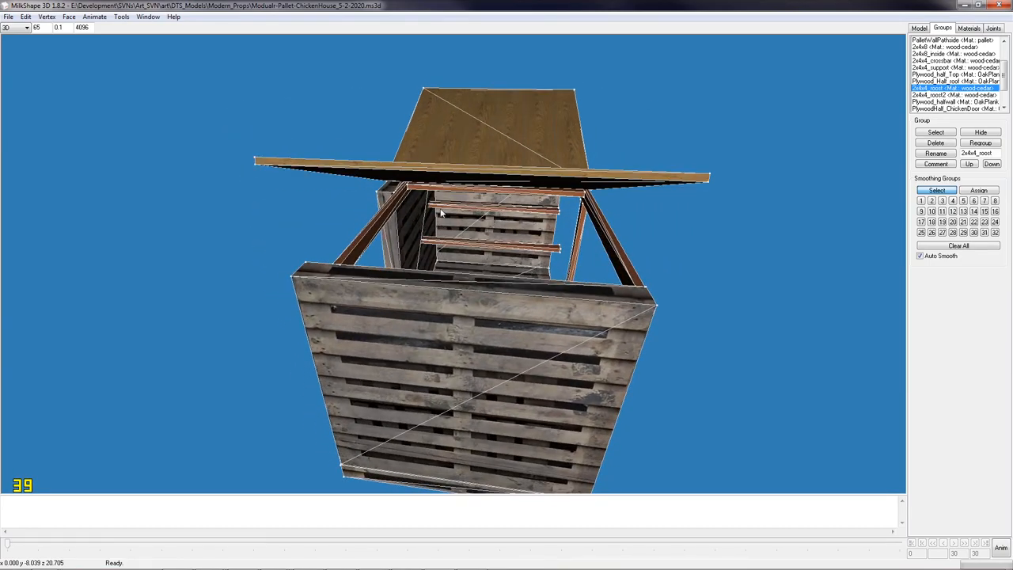
mouse_move(414, 230)
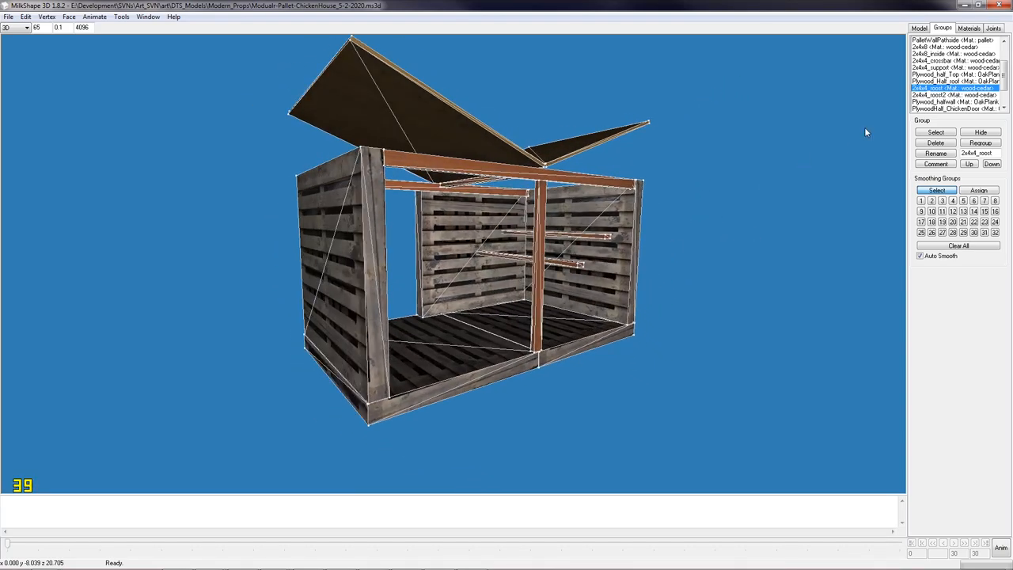
left_click(949, 95)
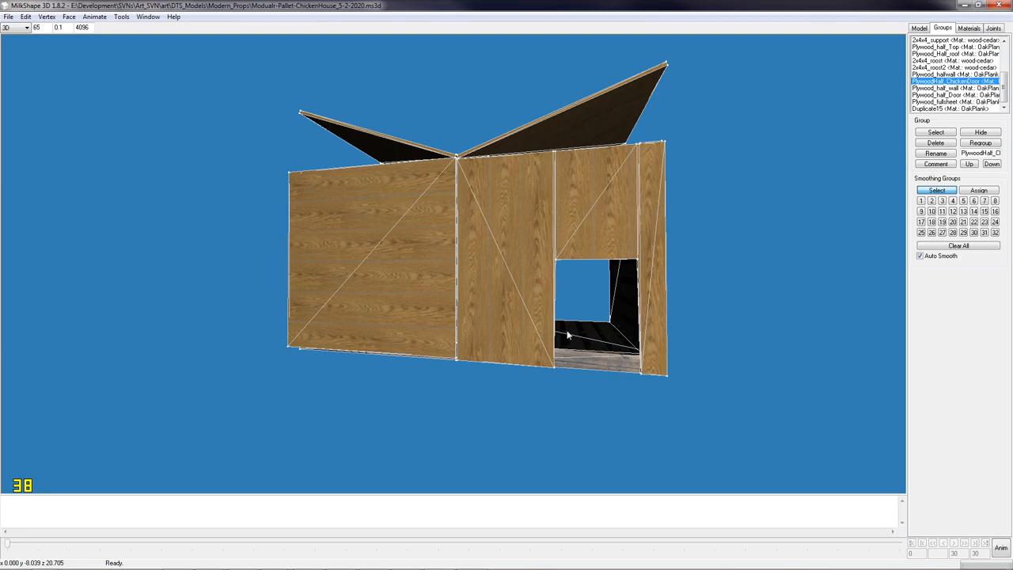
mouse_move(786, 286)
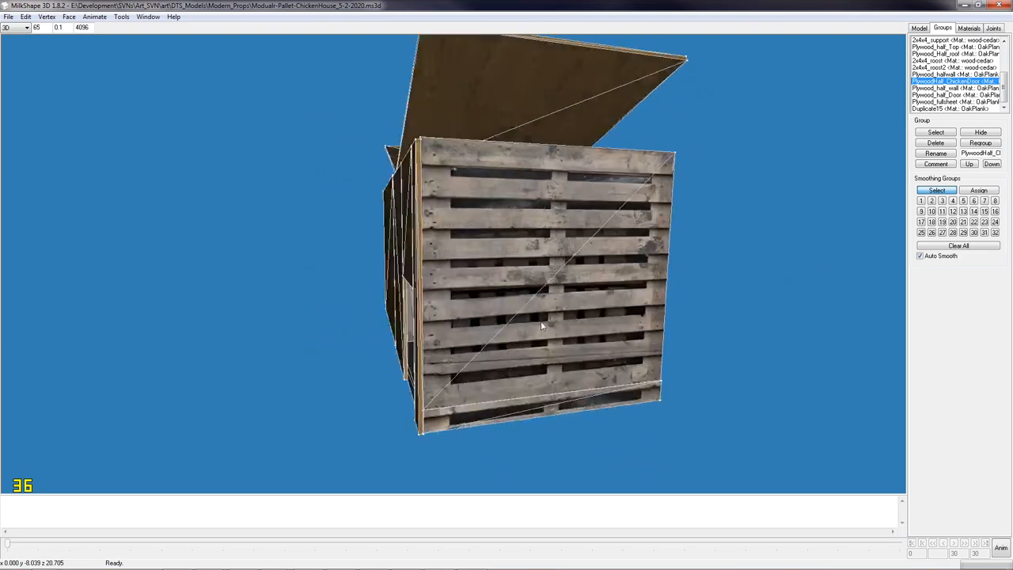
left_click_drag(542, 324, 490, 238)
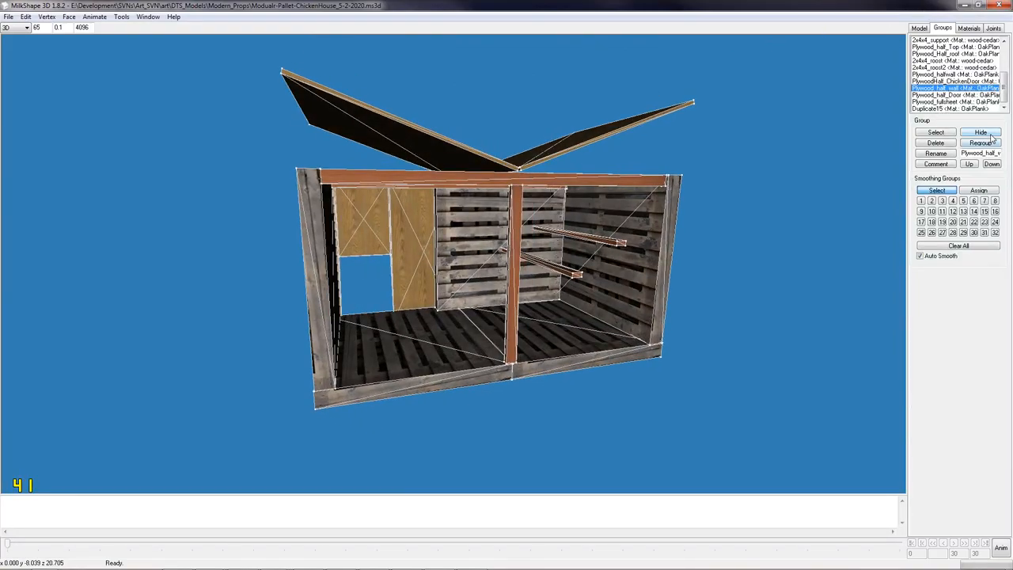
left_click(977, 132)
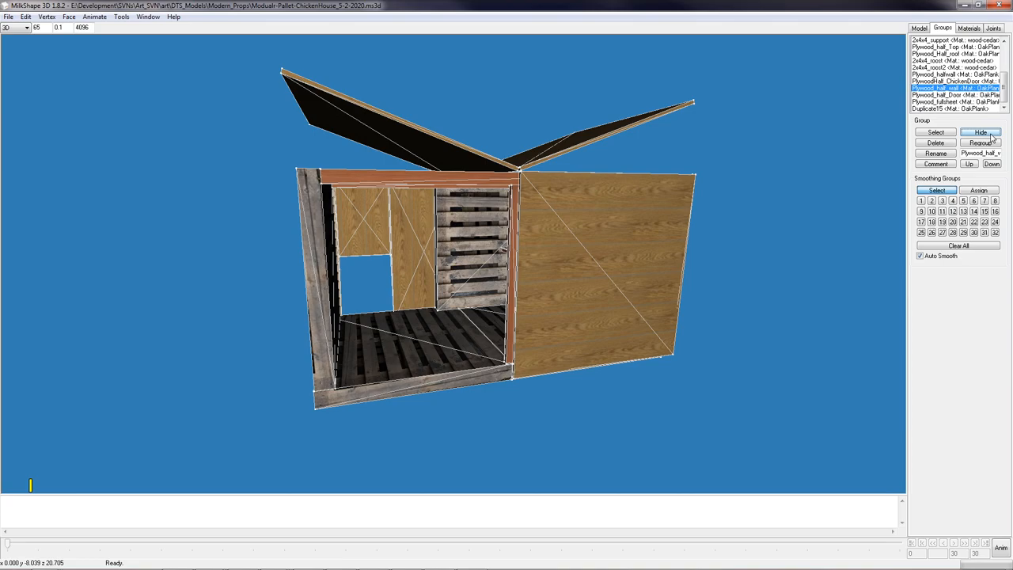
left_click(951, 102)
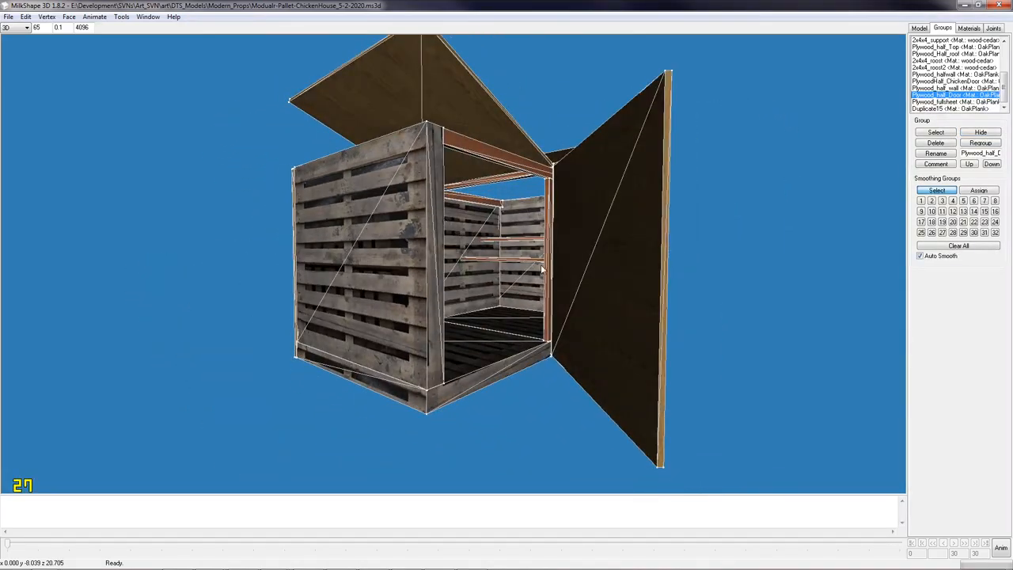
left_click_drag(542, 269, 581, 284)
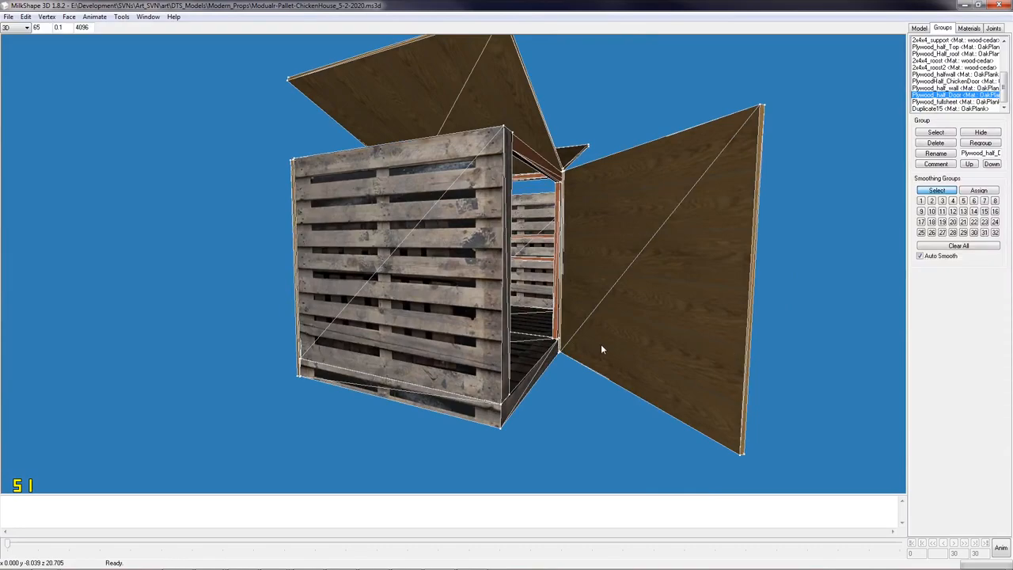
left_click_drag(601, 349, 472, 350)
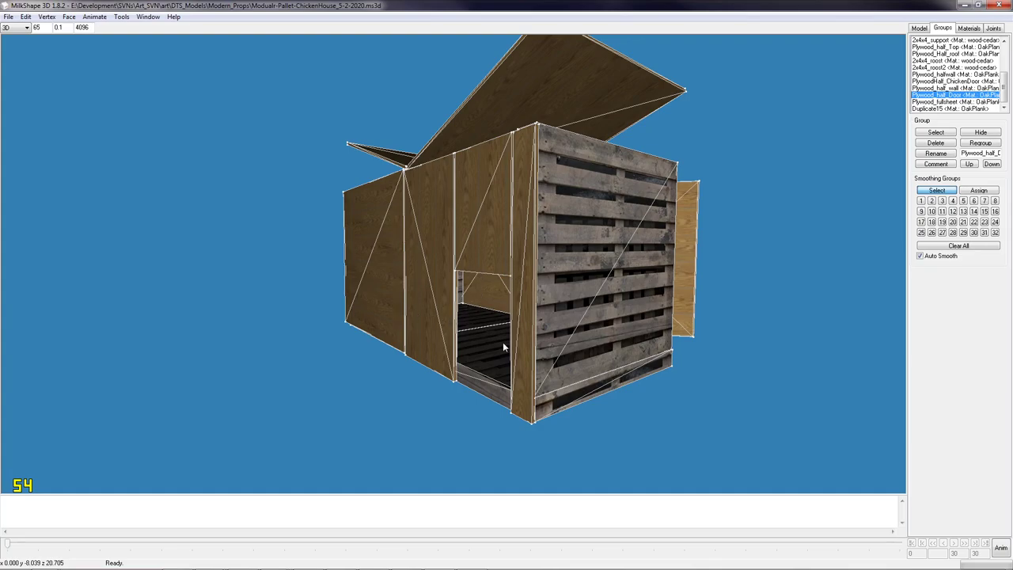
mouse_move(659, 297)
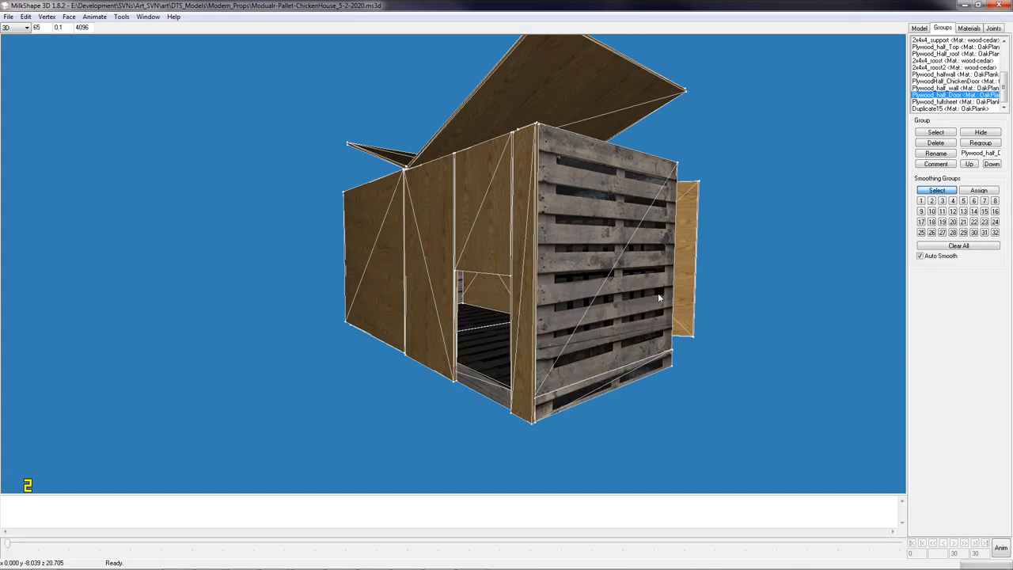
left_click_drag(656, 298, 678, 320)
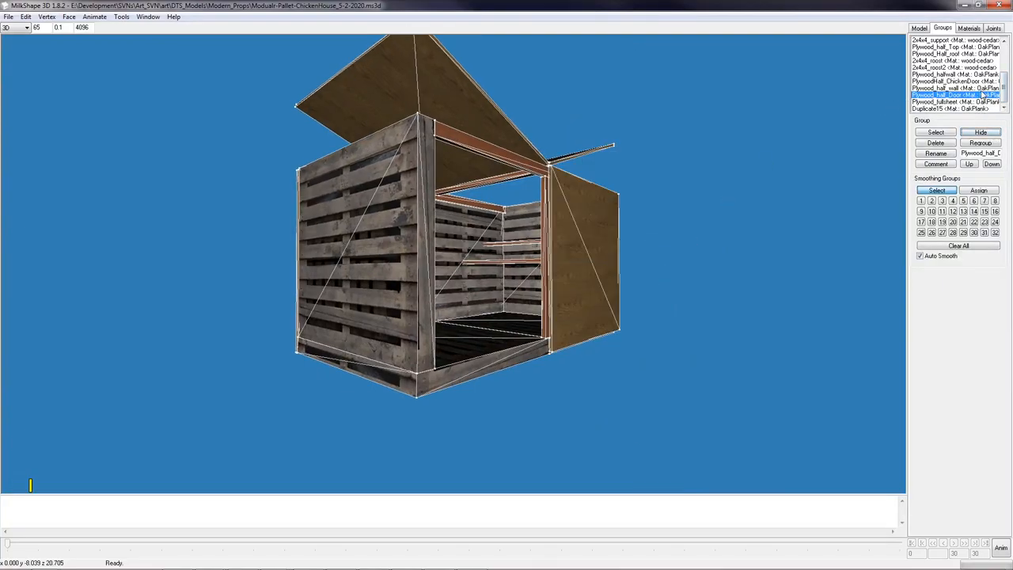
left_click(954, 87)
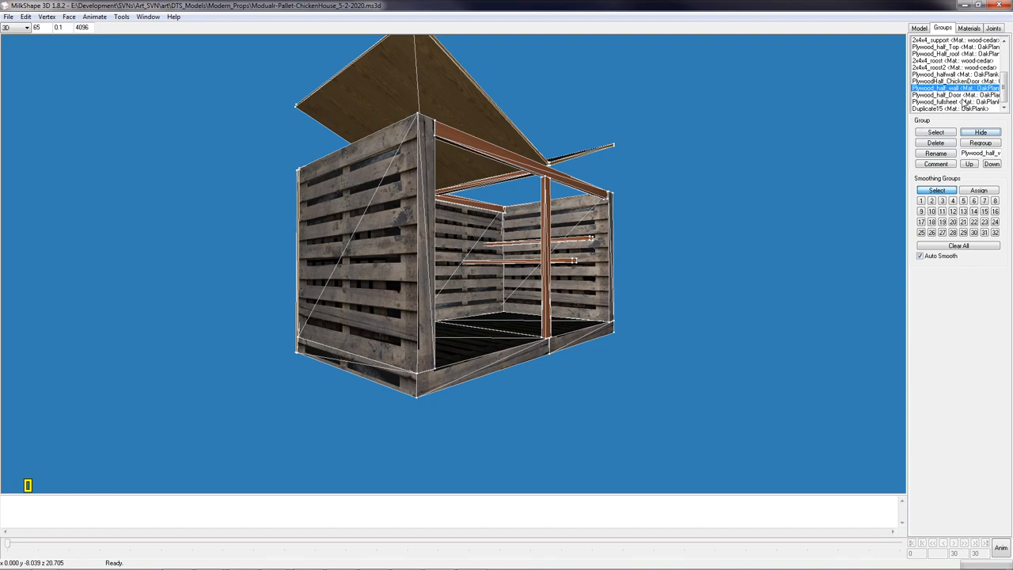
left_click(949, 108)
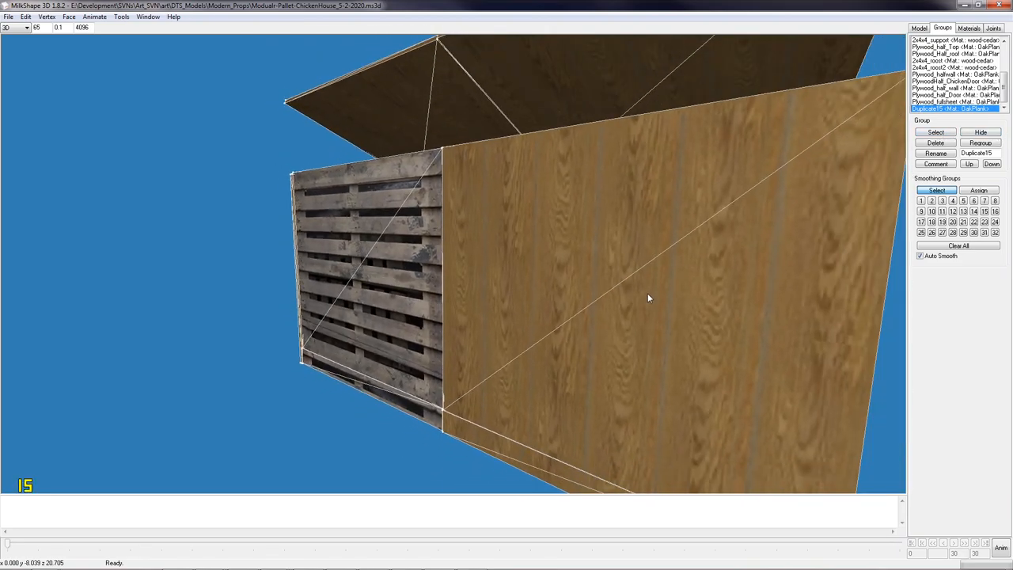
left_click_drag(649, 299, 661, 296)
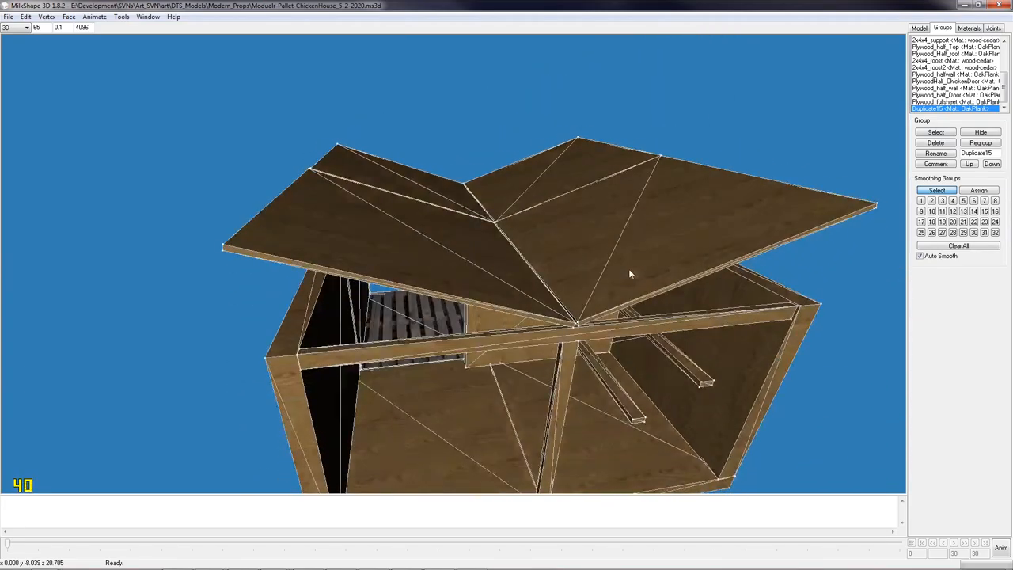
left_click_drag(630, 273, 812, 235)
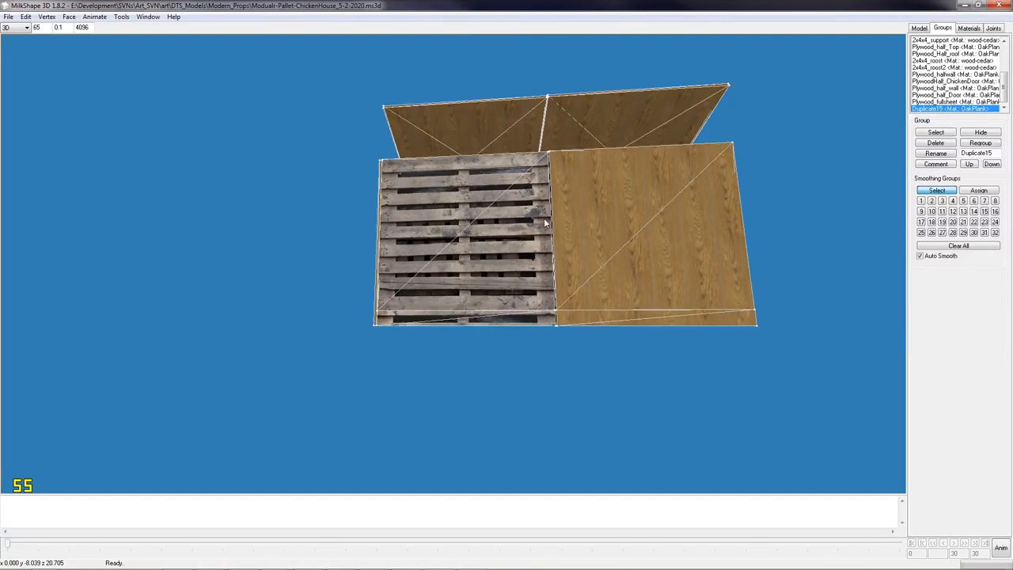
left_click_drag(545, 222, 497, 236)
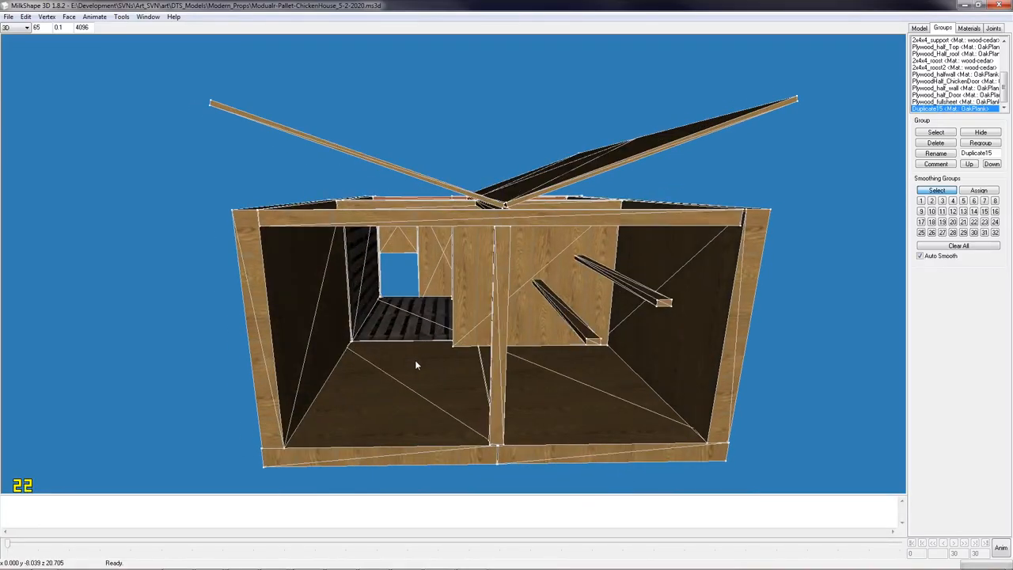
left_click_drag(417, 364, 551, 393)
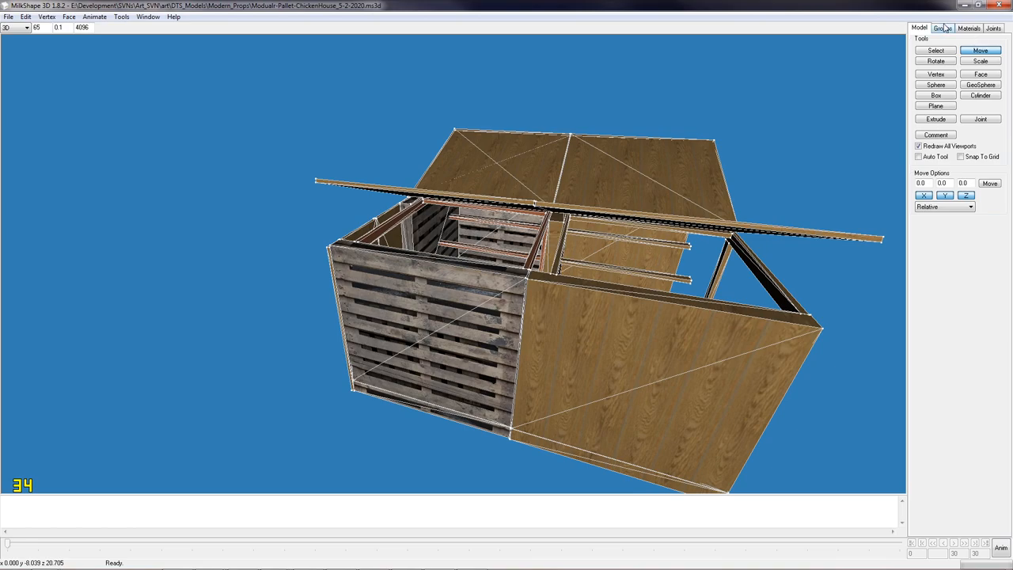
- Switch to the Groups list and bring up the Edit menu for duplicating the unit
left_click(938, 28)
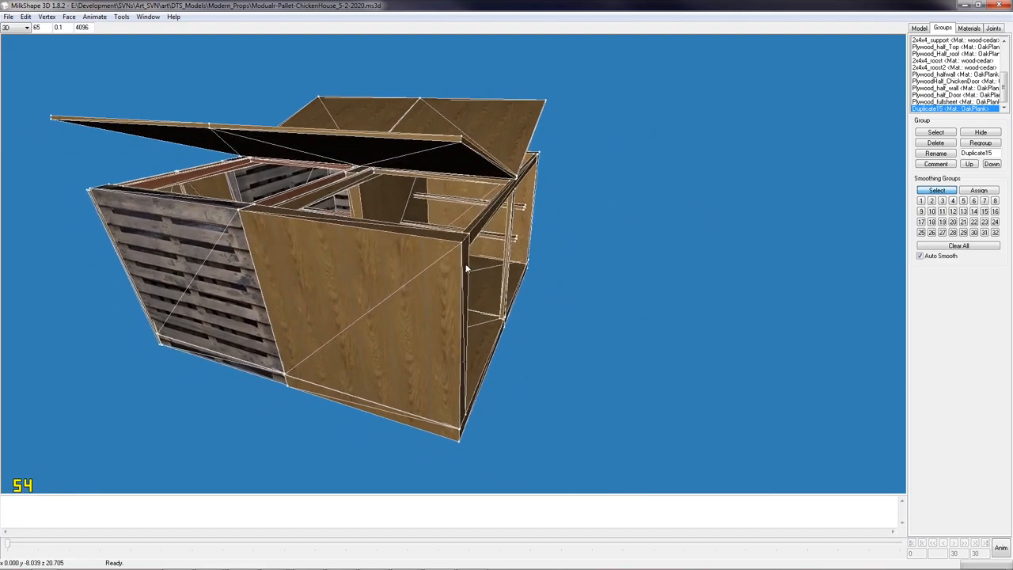
left_click(25, 17)
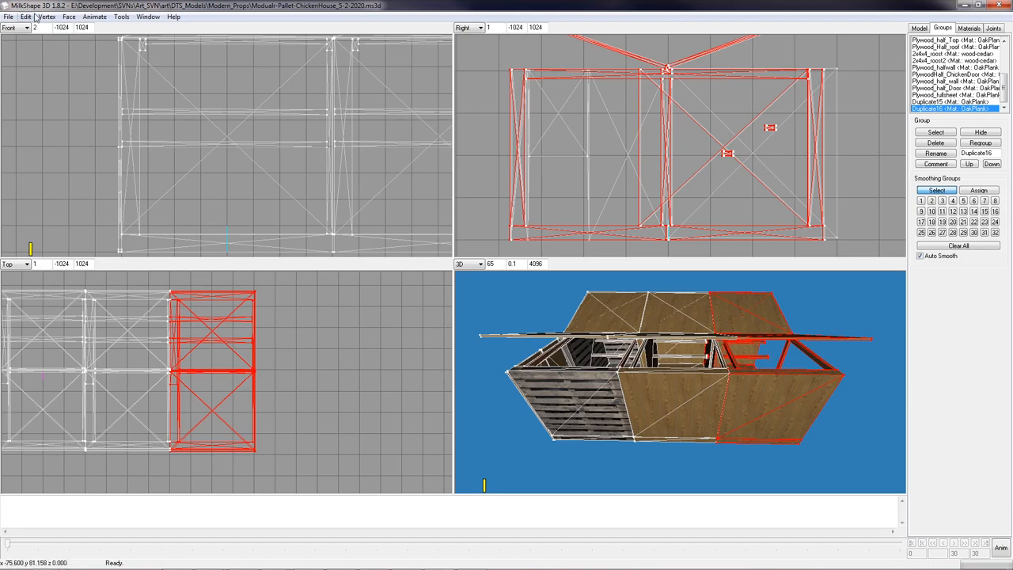
- Duplicate the selected house unit as Duplicate17, then orbit to inspect roofs and plywood joints
left_click(25, 17)
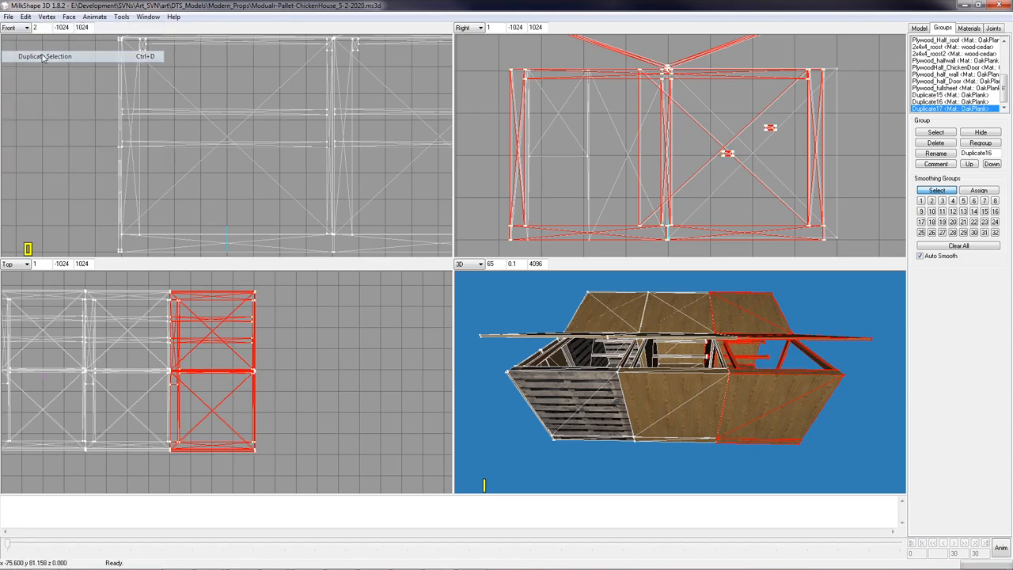
left_click(47, 55)
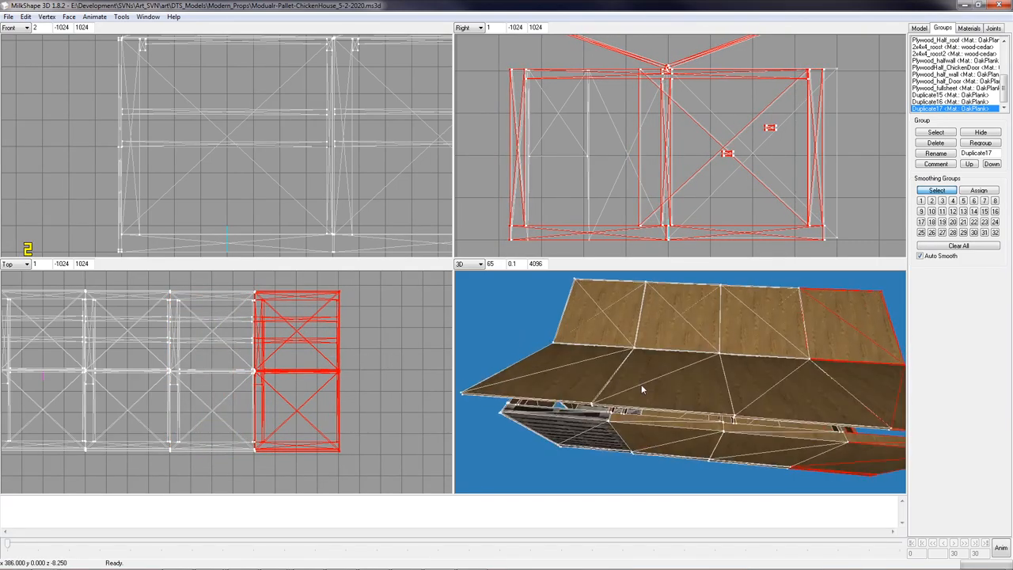
left_click_drag(641, 388, 687, 377)
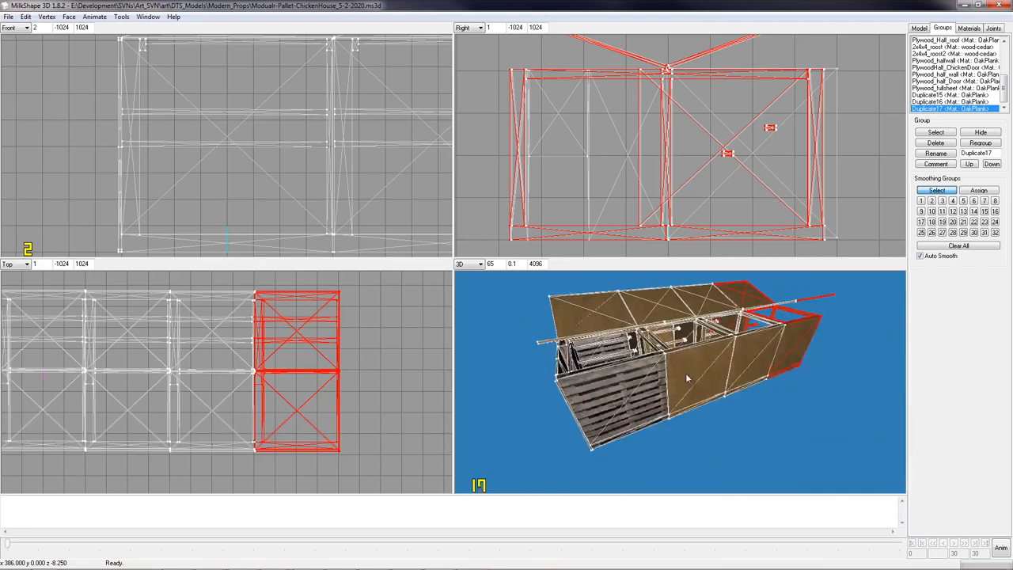
left_click_drag(681, 372, 633, 364)
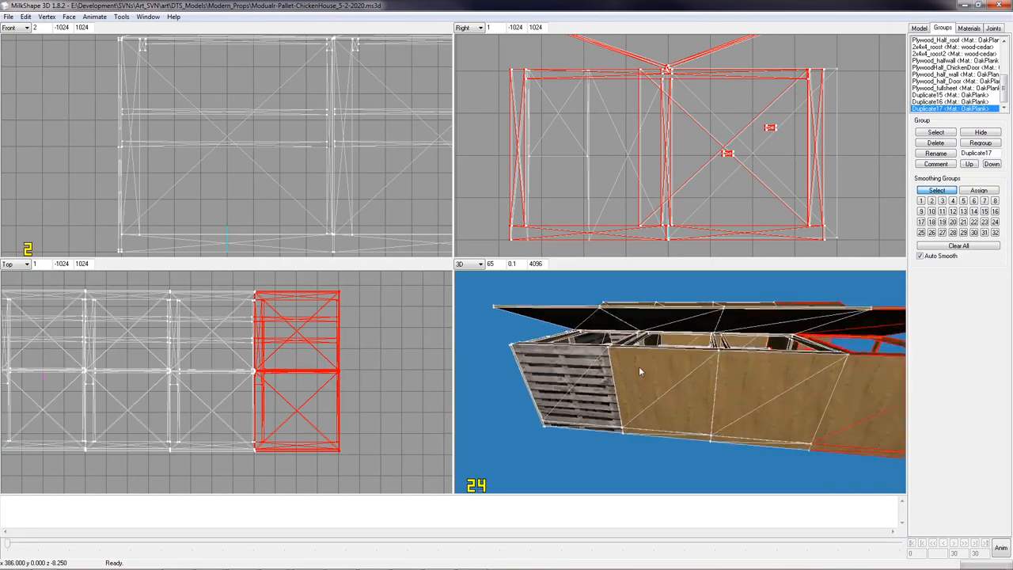
left_click_drag(640, 372, 602, 372)
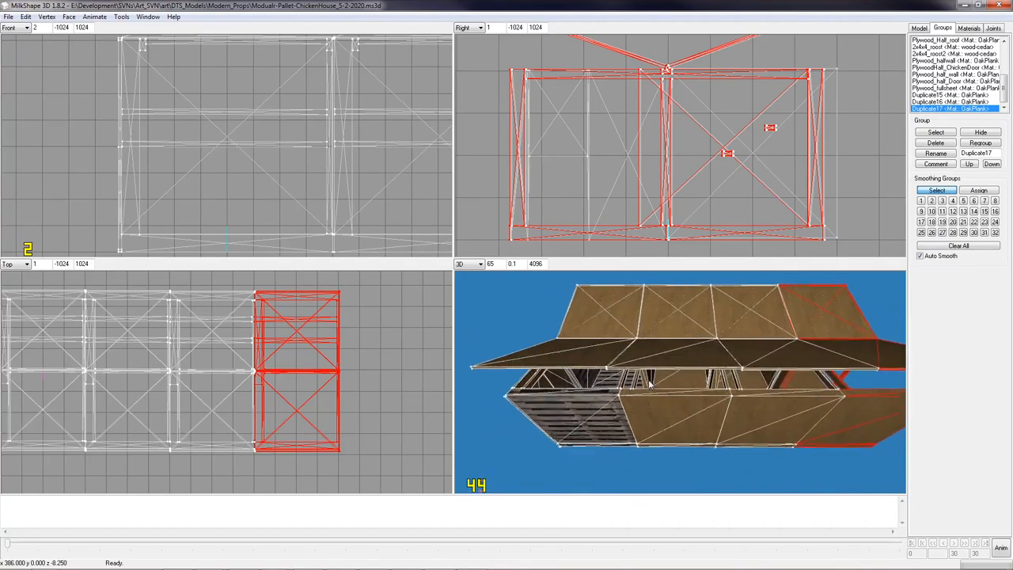
left_click_drag(649, 384, 767, 385)
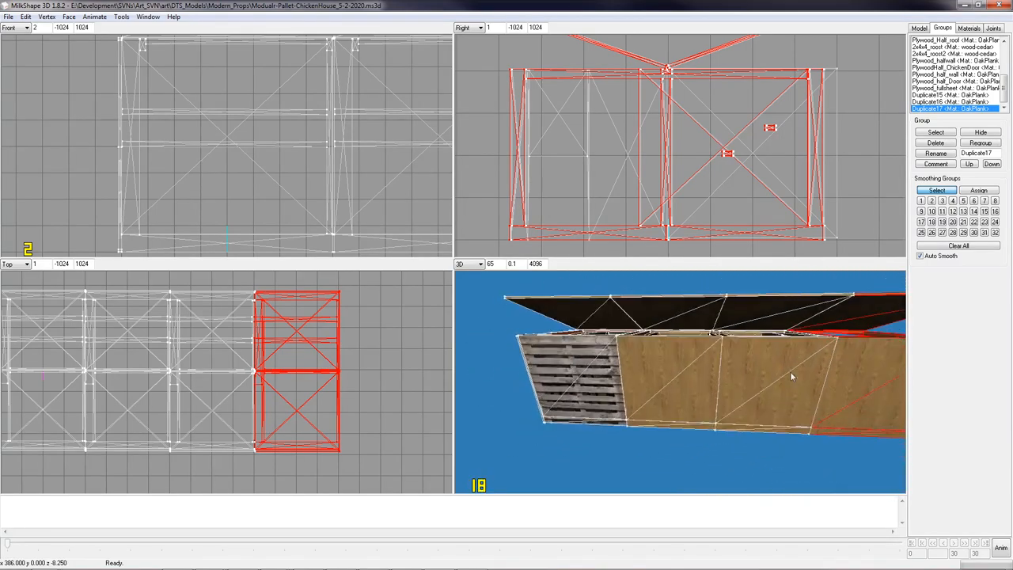
left_click_drag(791, 376, 806, 393)
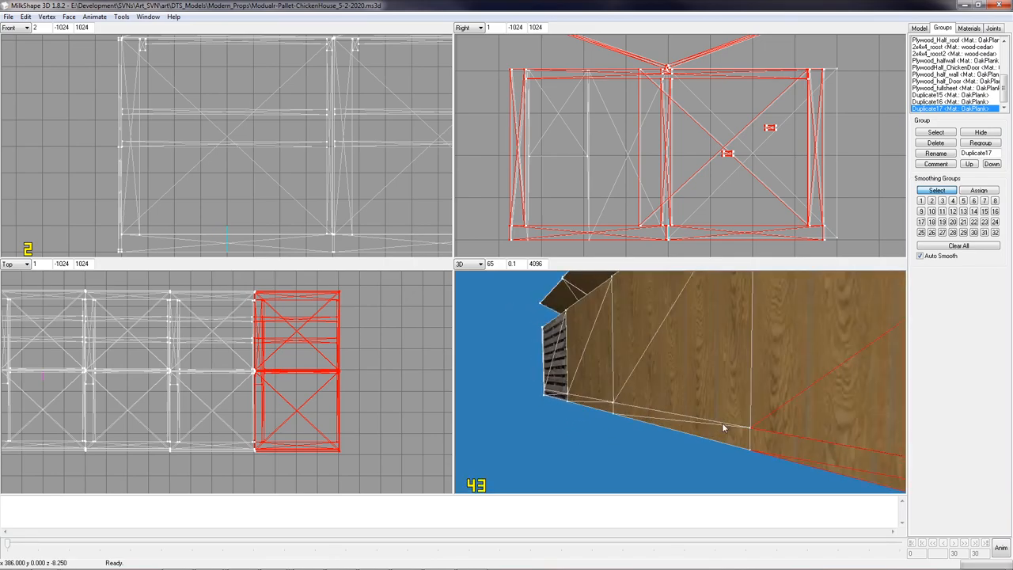
left_click_drag(720, 427, 773, 444)
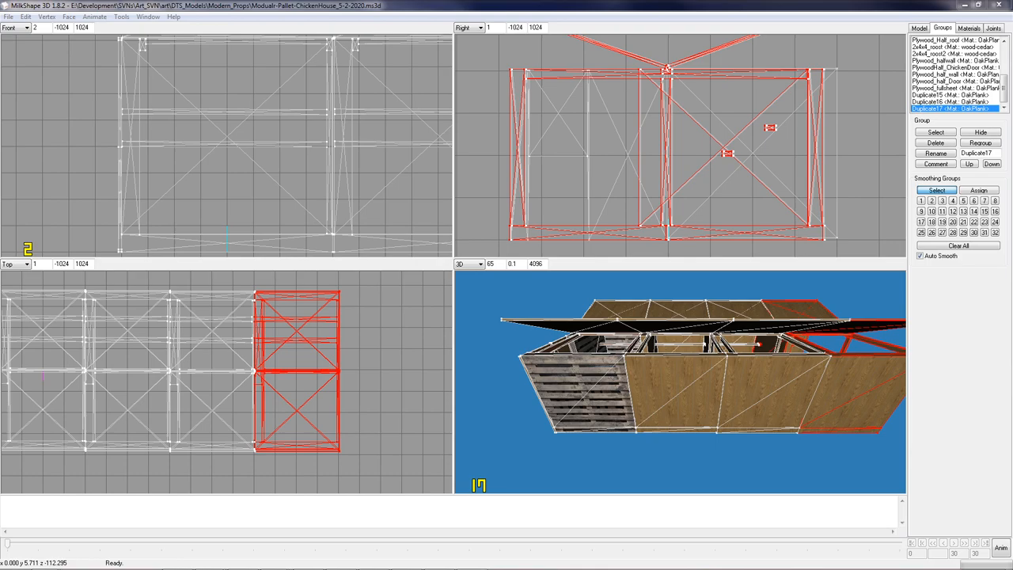
- Maximize the 3D viewport from its right-click menu to show the whole row
right_click(712, 143)
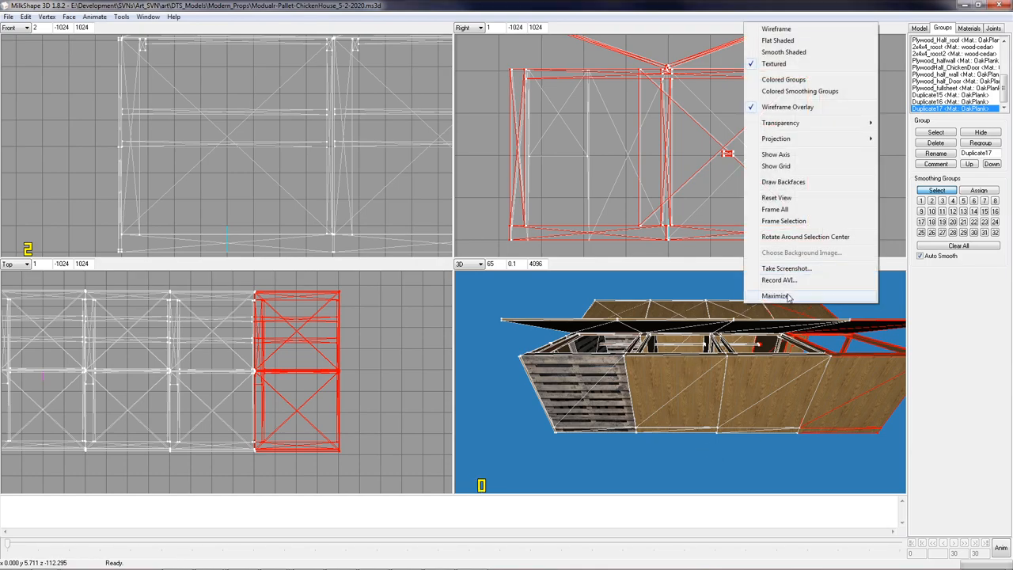
left_click(777, 295)
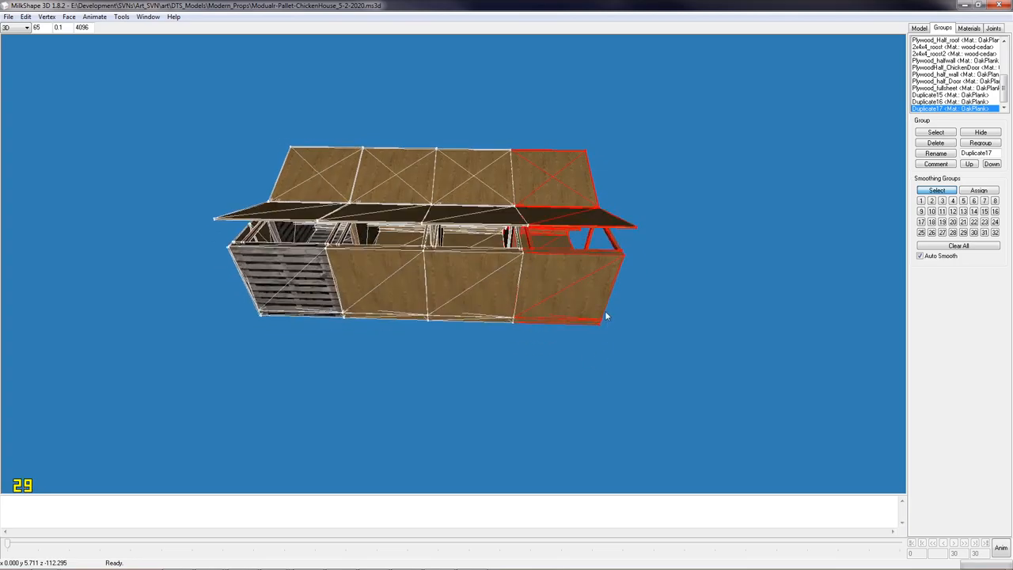
mouse_move(586, 239)
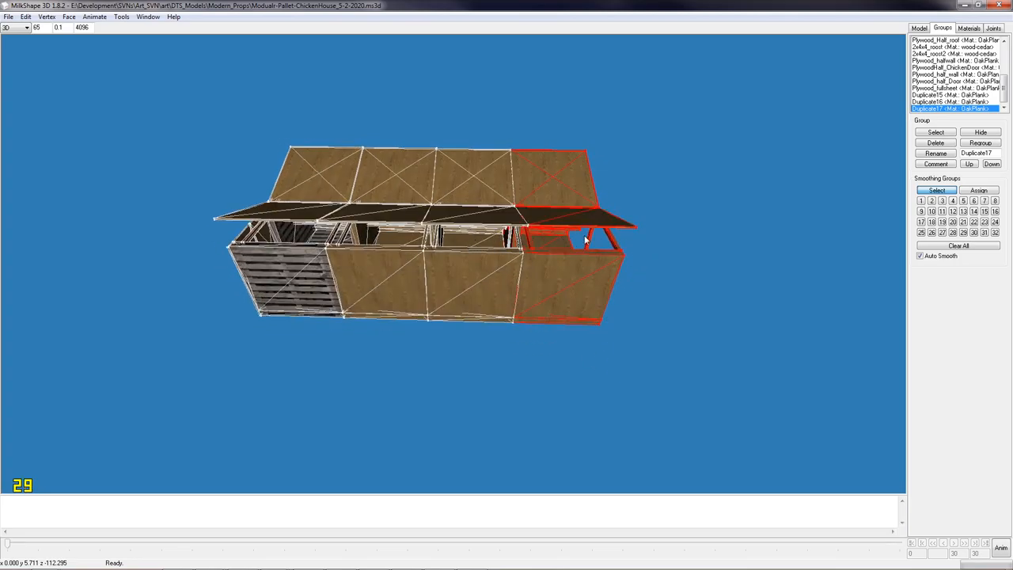